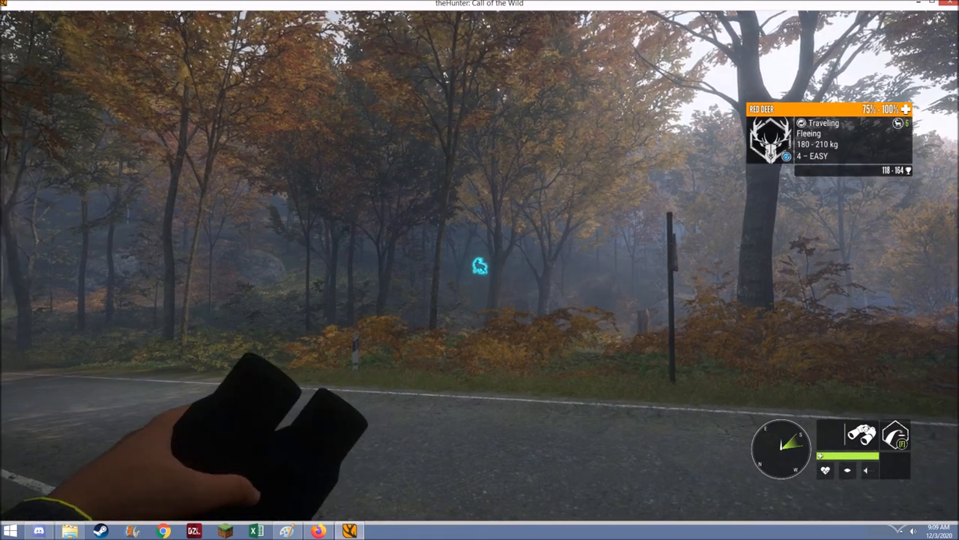
Step: Aim through the rifle scope at the red deer about 150 m away and fire
right_click(480, 269)
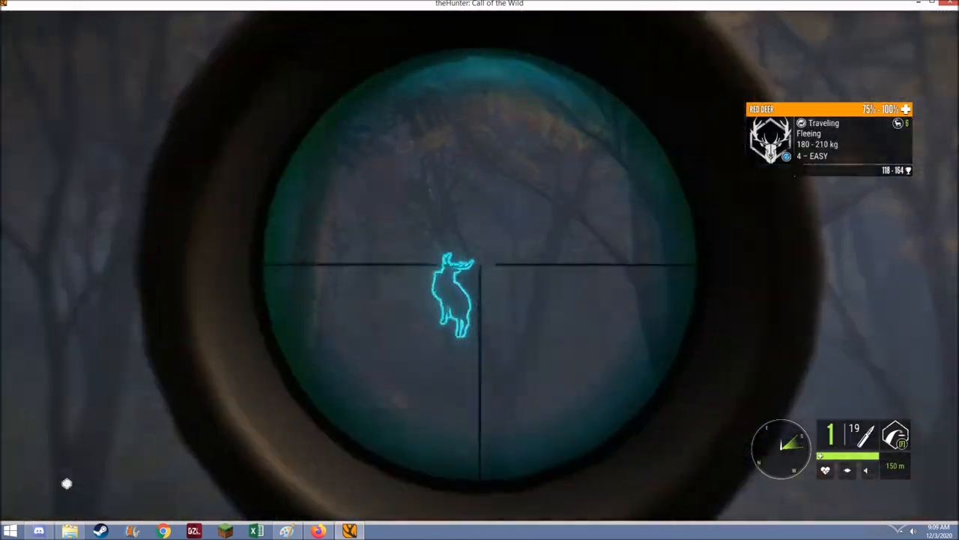
left_click(479, 269)
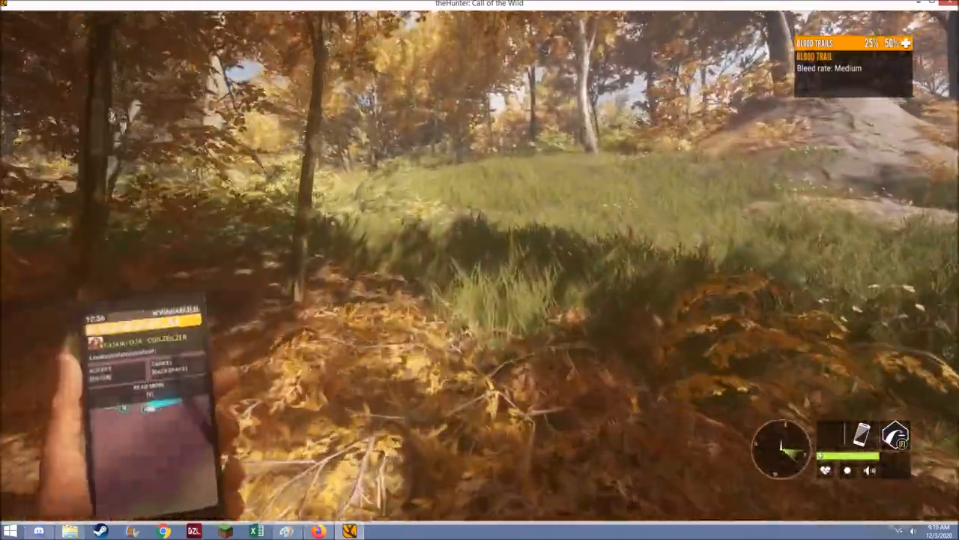
mouse_move(480, 269)
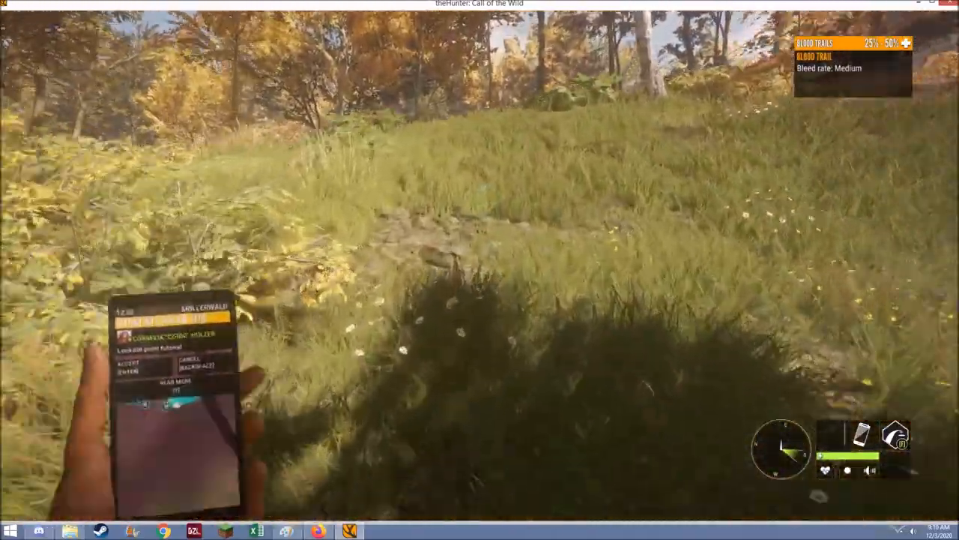